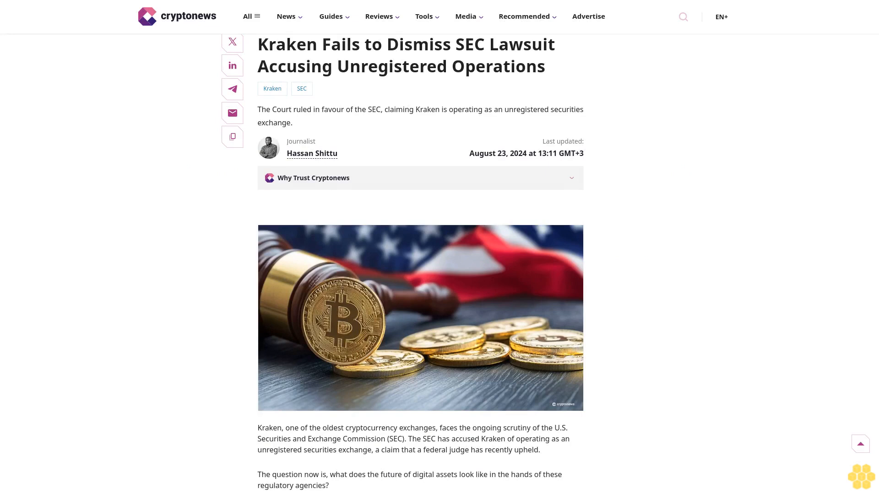
scroll(down, 3)
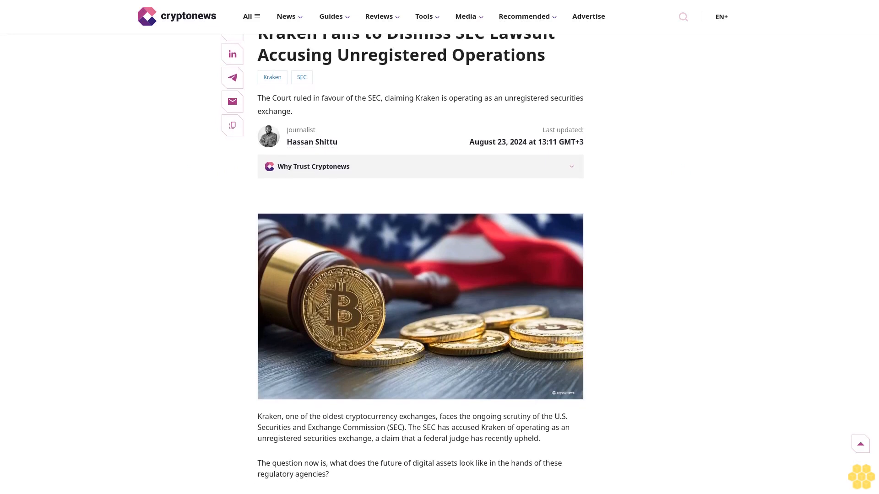
scroll(down, 3)
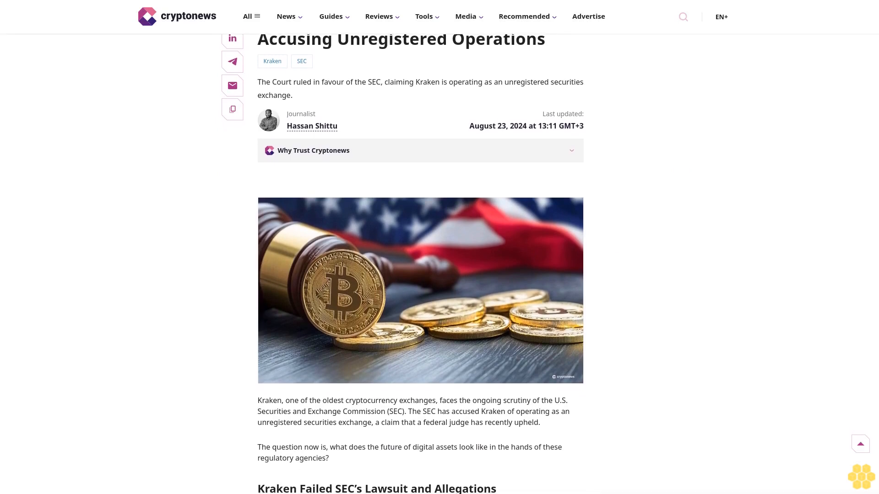
scroll(down, 3)
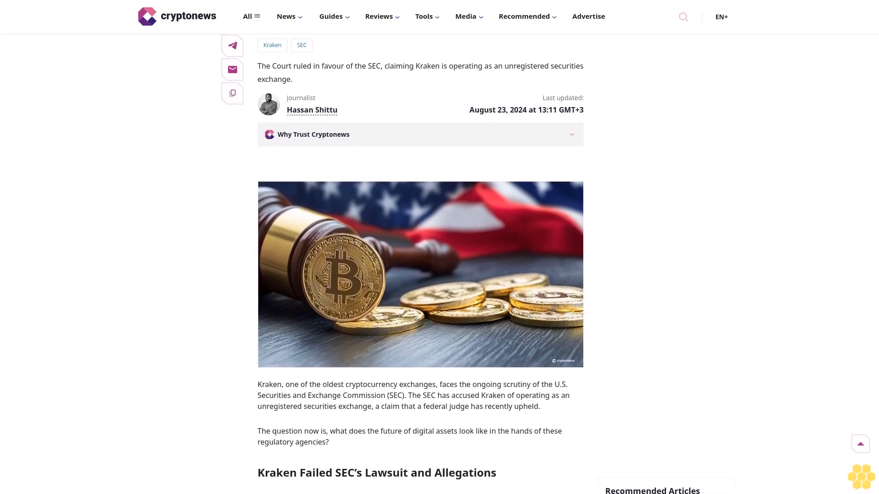
scroll(down, 3)
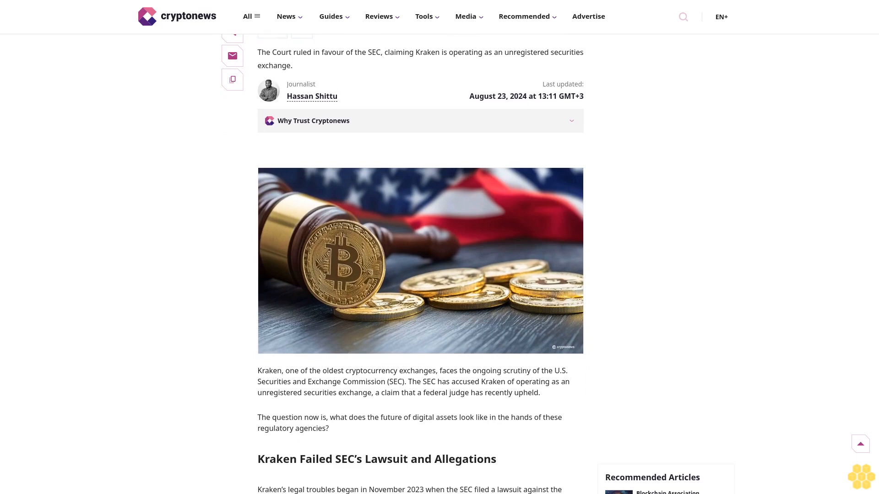
scroll(down, 3)
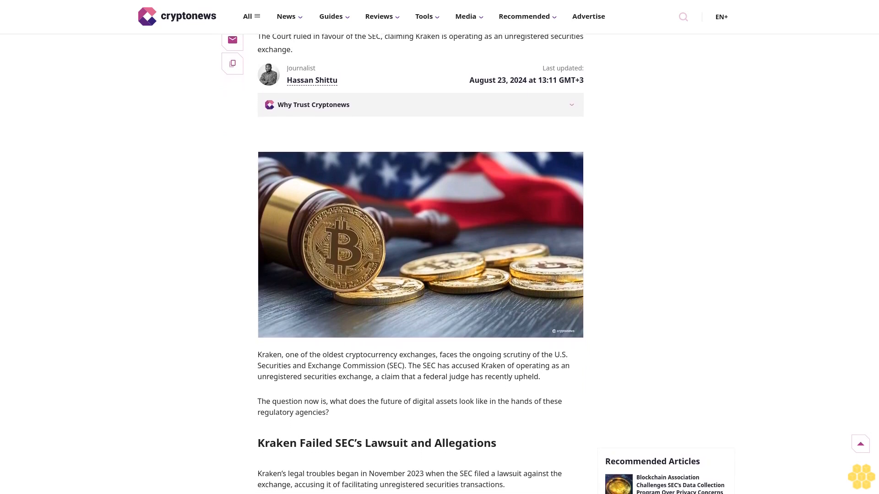
scroll(down, 3)
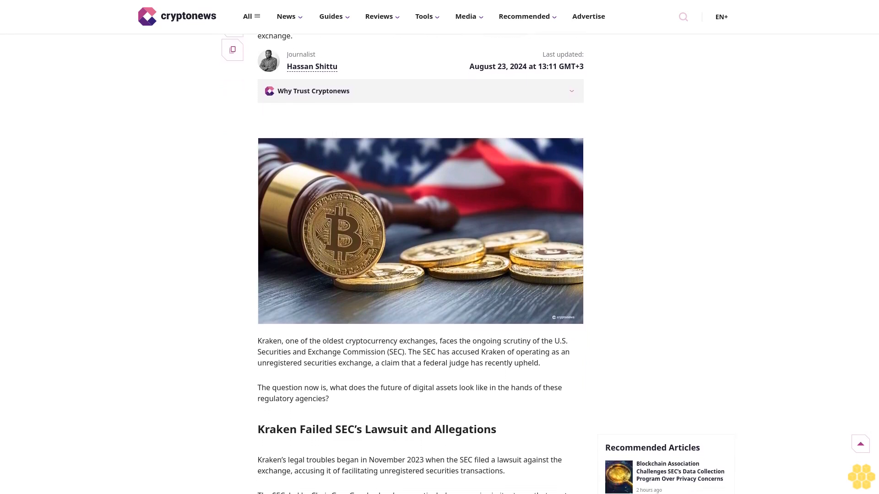
scroll(down, 3)
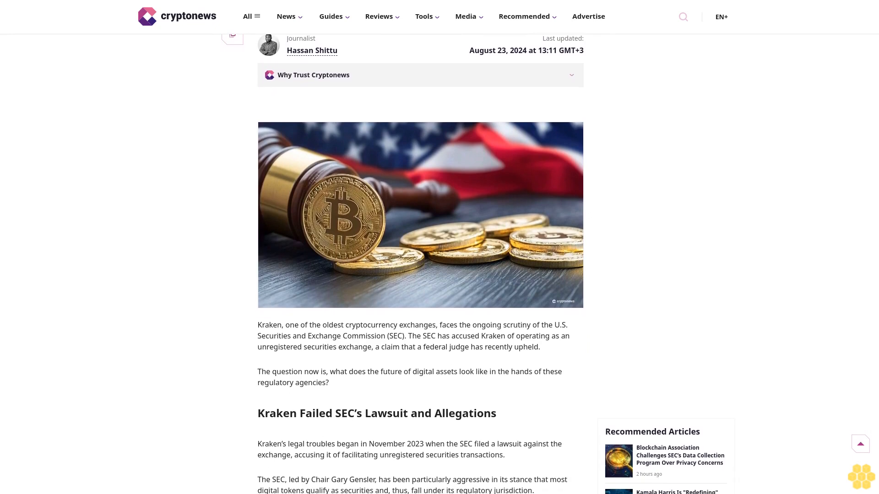
scroll(down, 3)
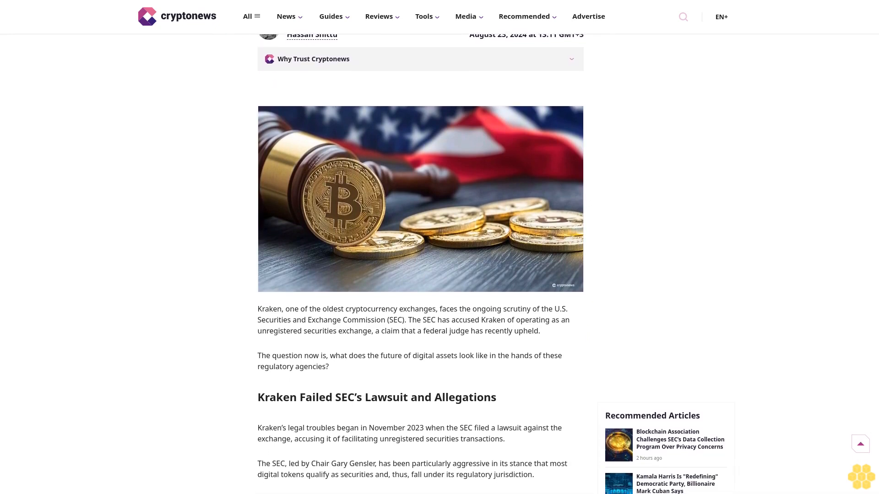
scroll(down, 3)
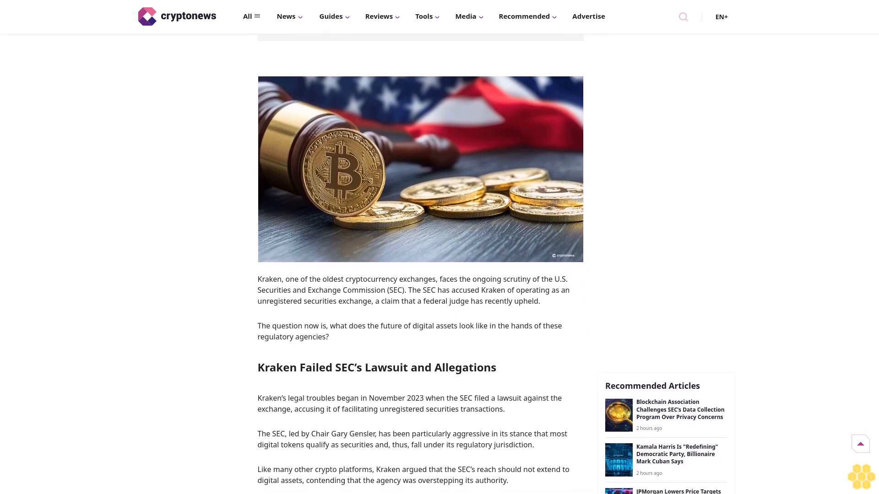
scroll(down, 3)
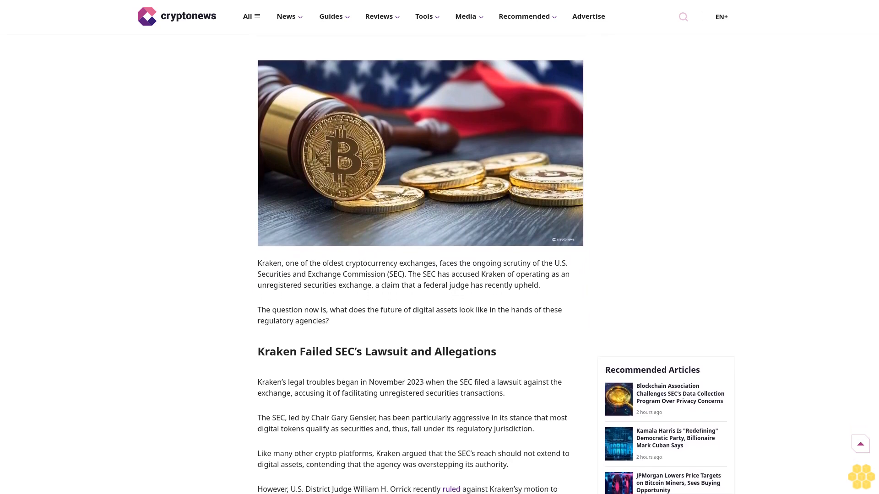
scroll(down, 3)
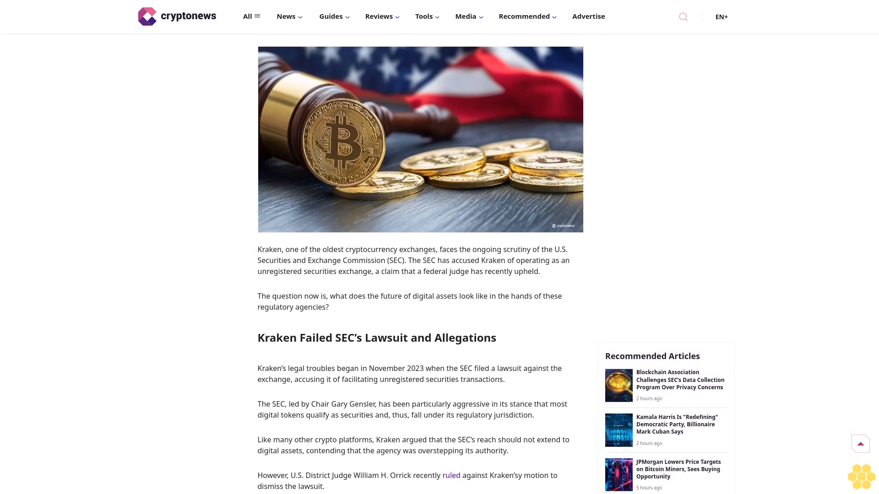
scroll(down, 3)
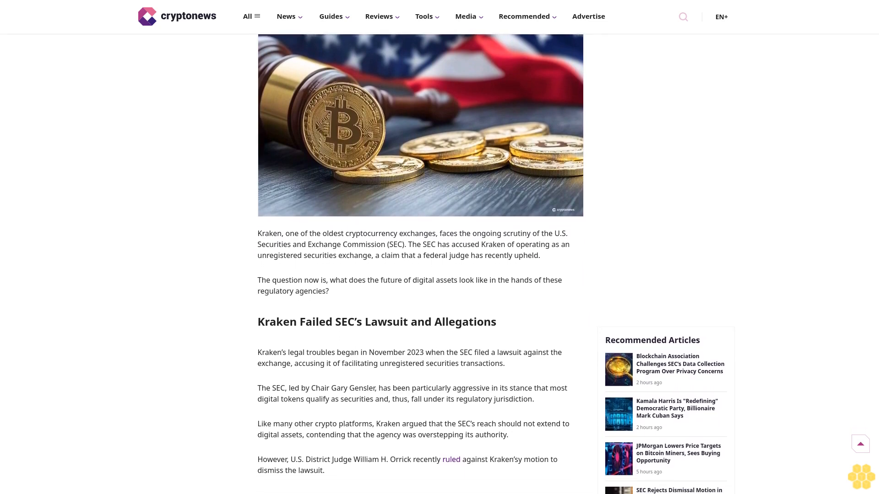
scroll(down, 3)
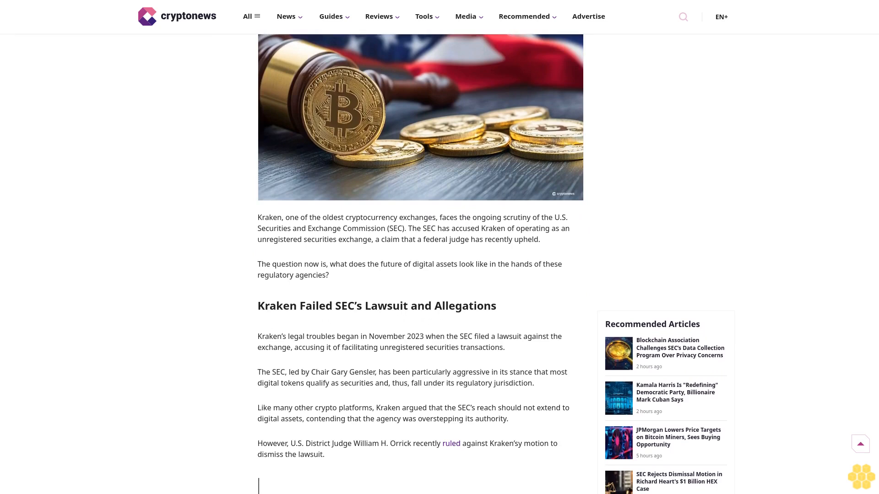
scroll(down, 3)
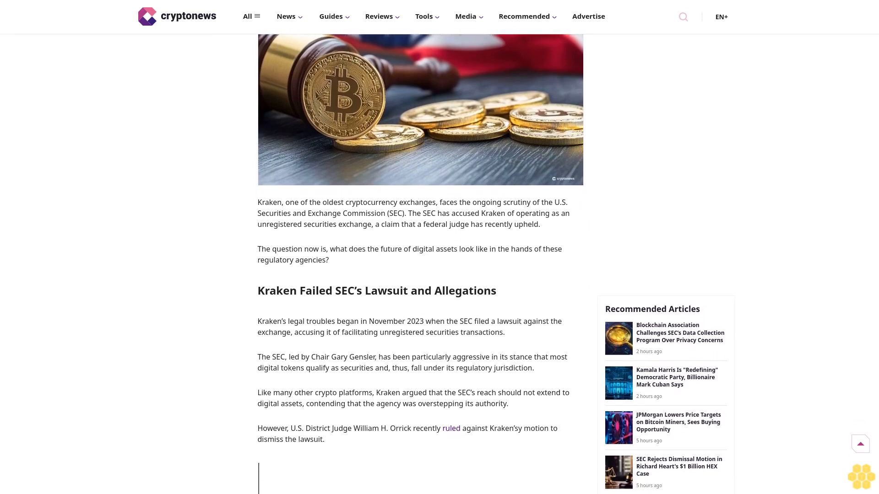
scroll(down, 3)
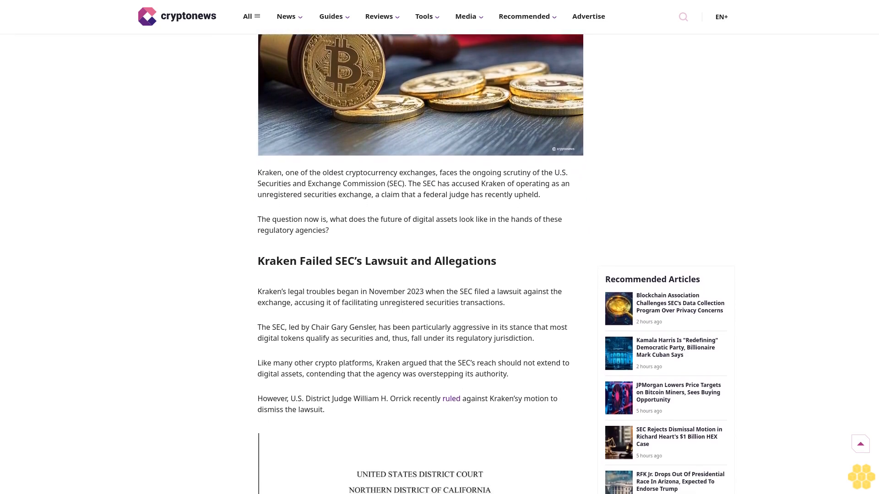
scroll(down, 3)
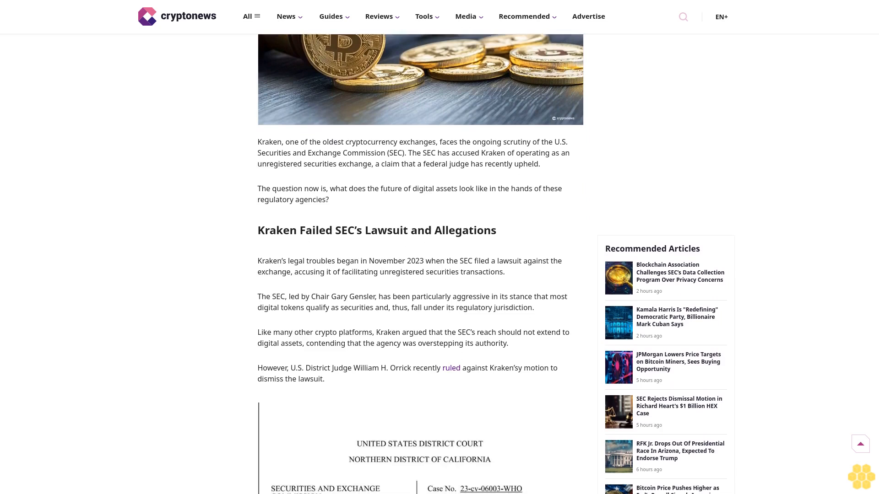
scroll(down, 3)
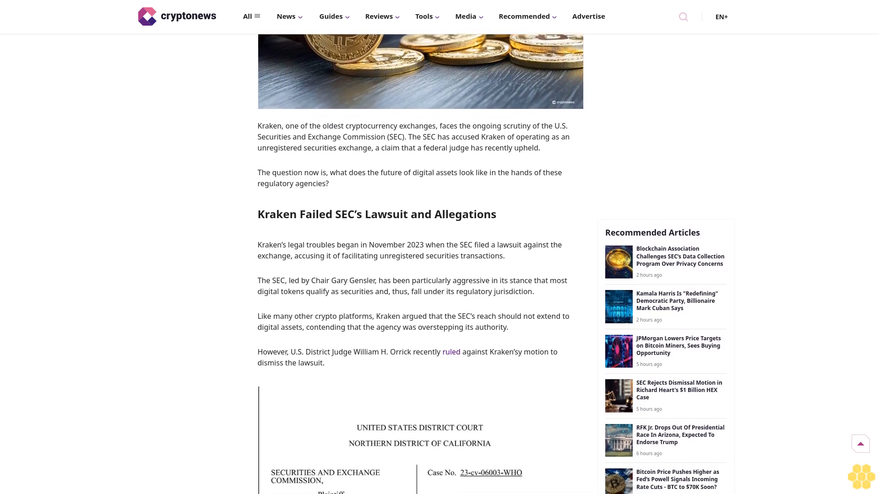
scroll(down, 3)
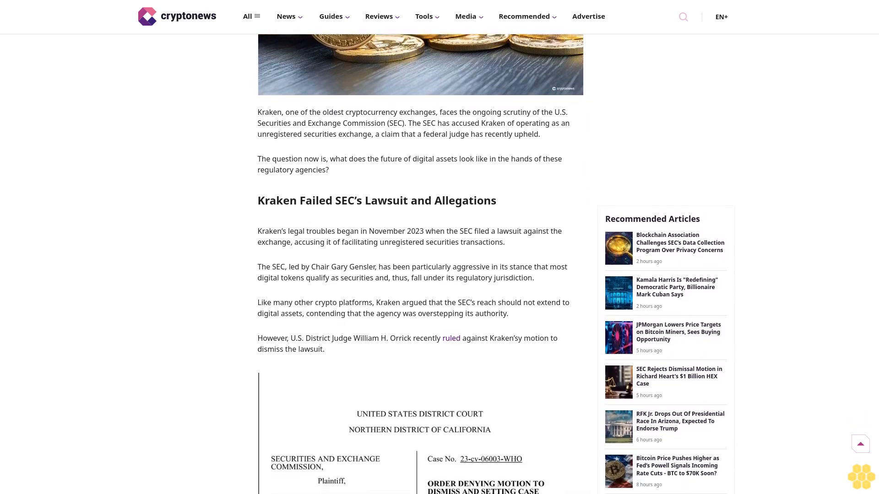
scroll(down, 3)
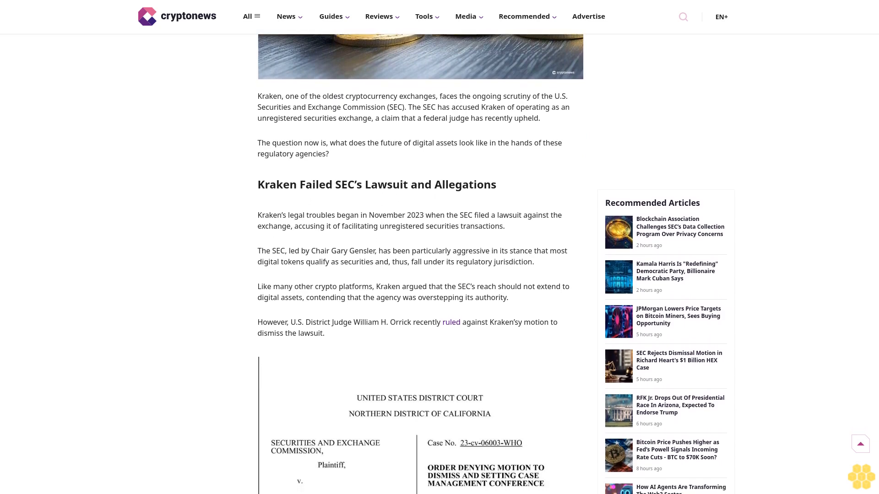
scroll(down, 3)
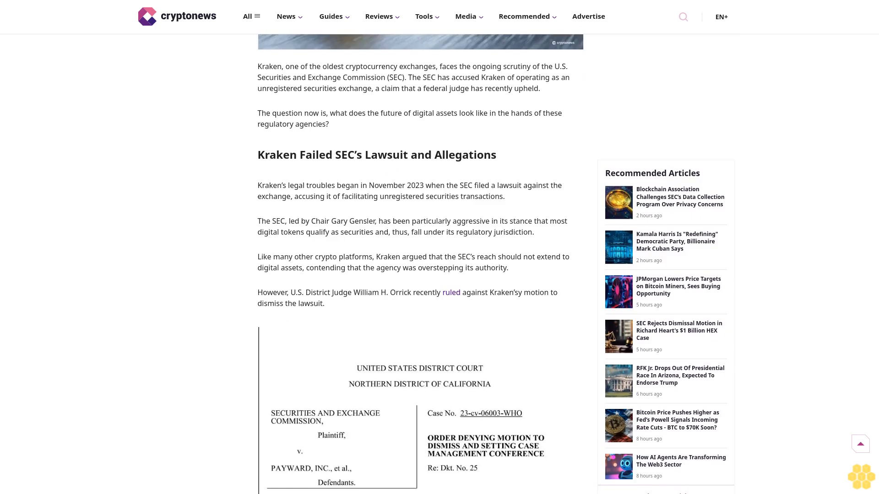
scroll(down, 3)
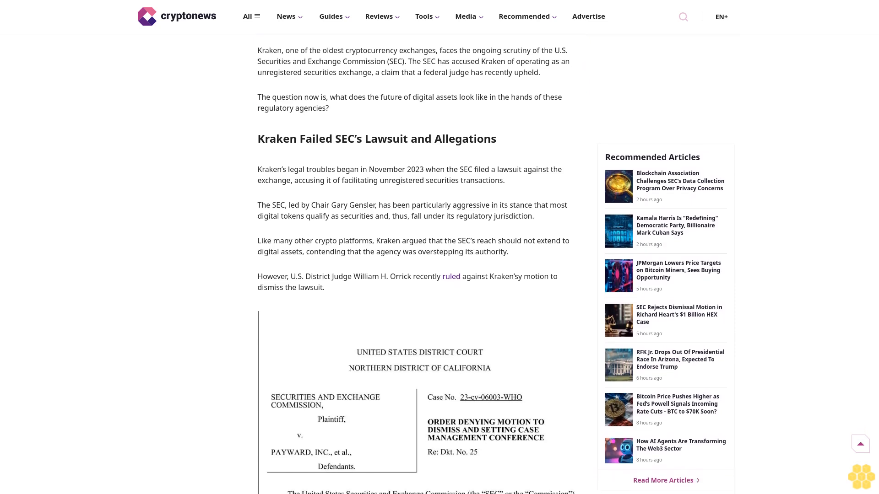
scroll(down, 3)
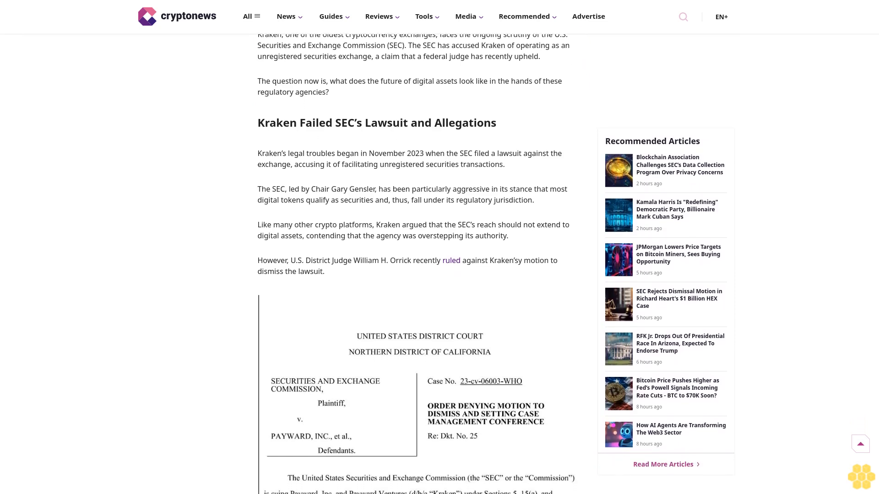
scroll(down, 3)
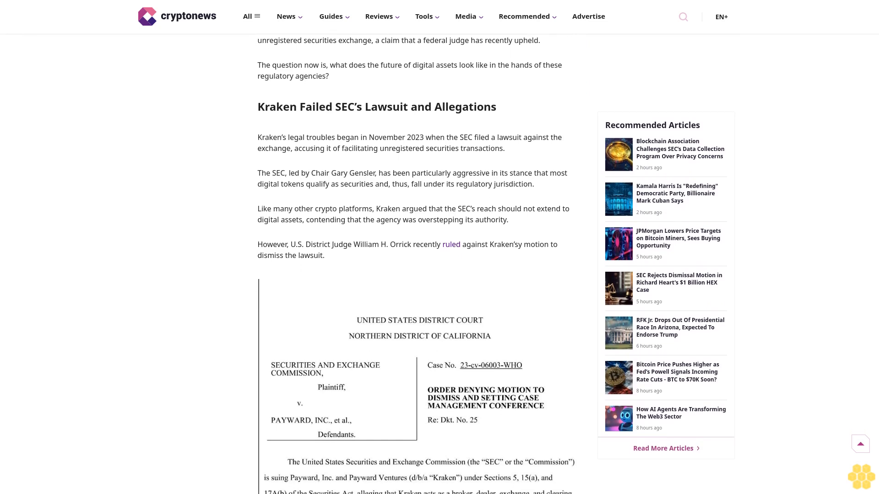
scroll(down, 3)
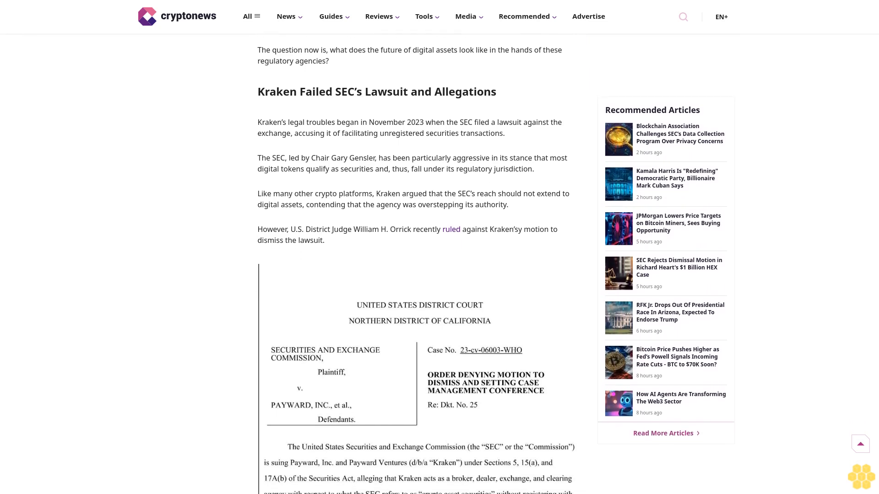
scroll(down, 3)
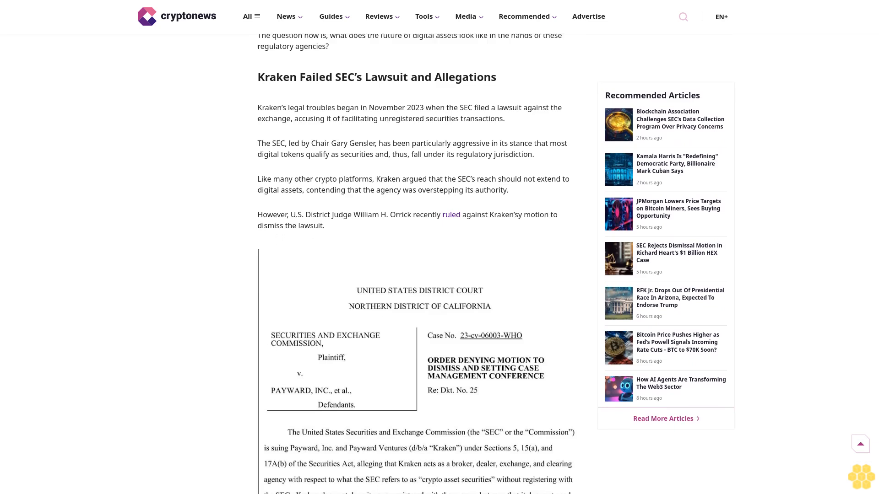
scroll(down, 3)
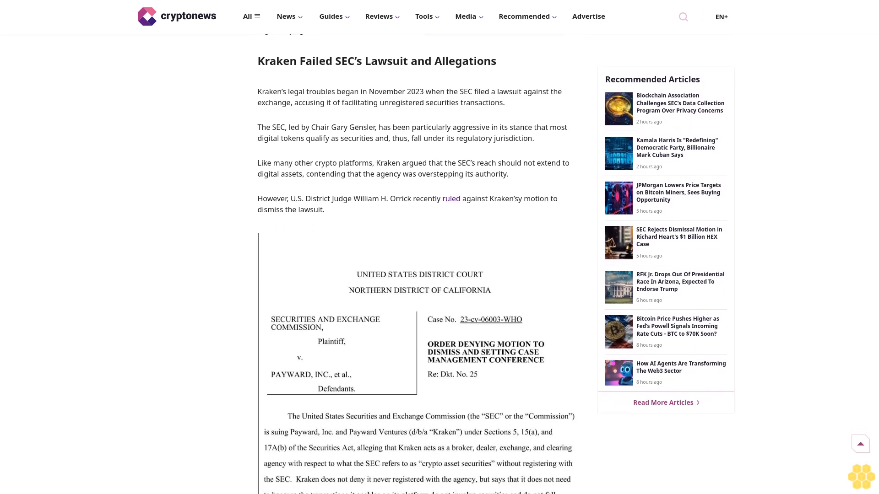
scroll(down, 3)
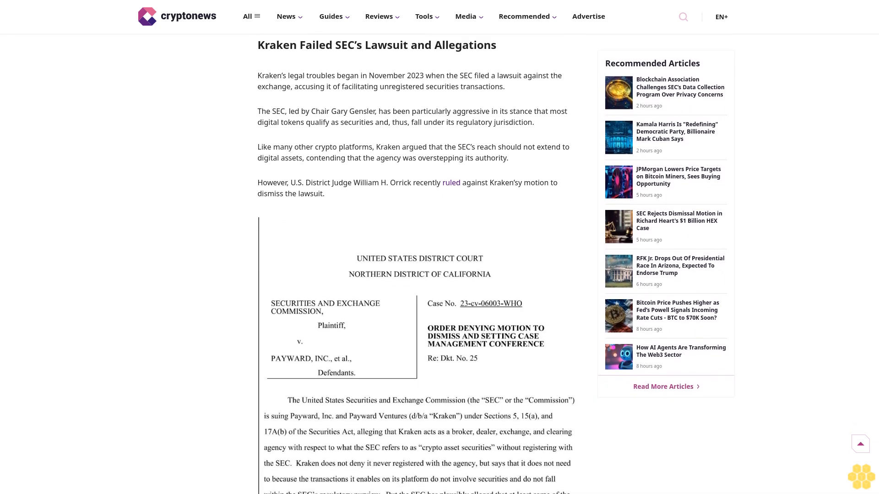
scroll(down, 3)
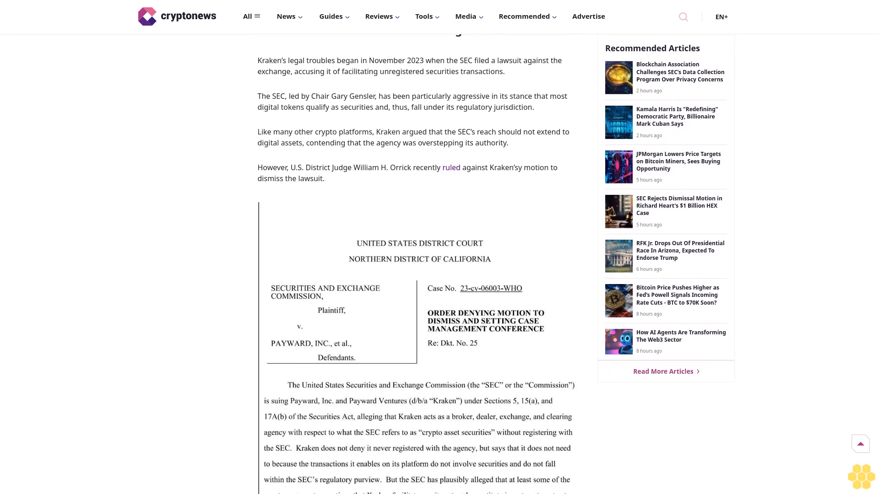
scroll(down, 3)
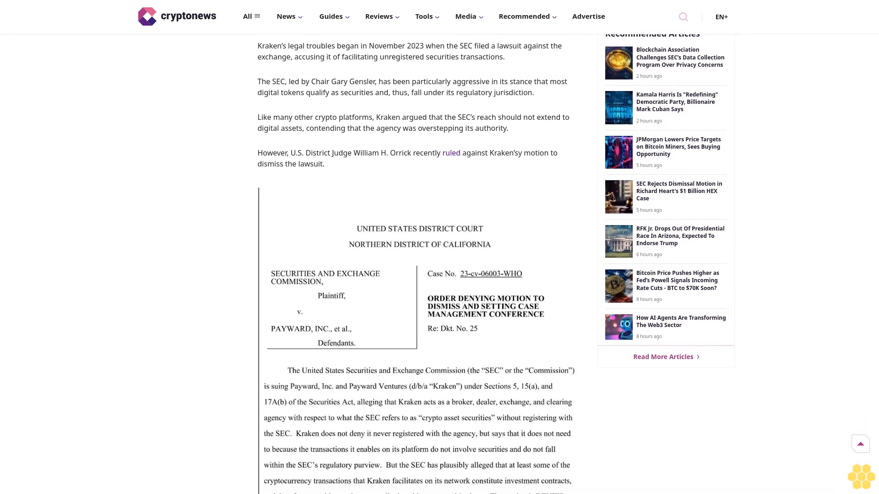
scroll(down, 3)
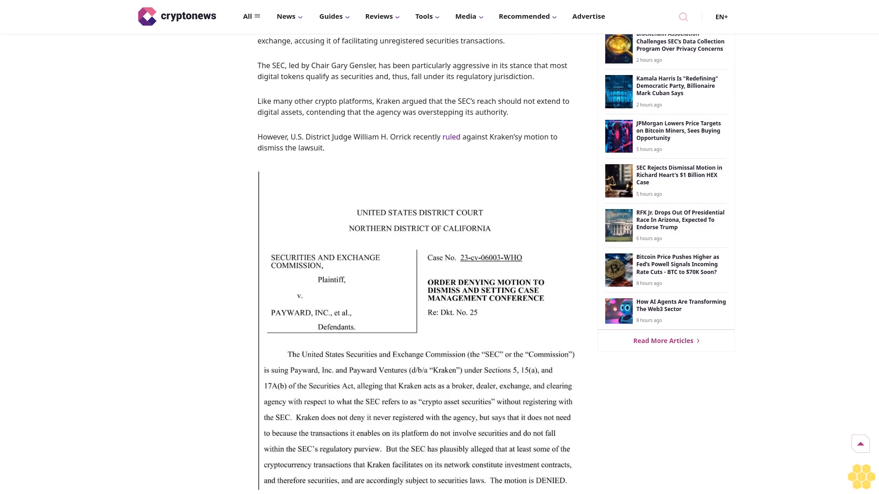
scroll(down, 3)
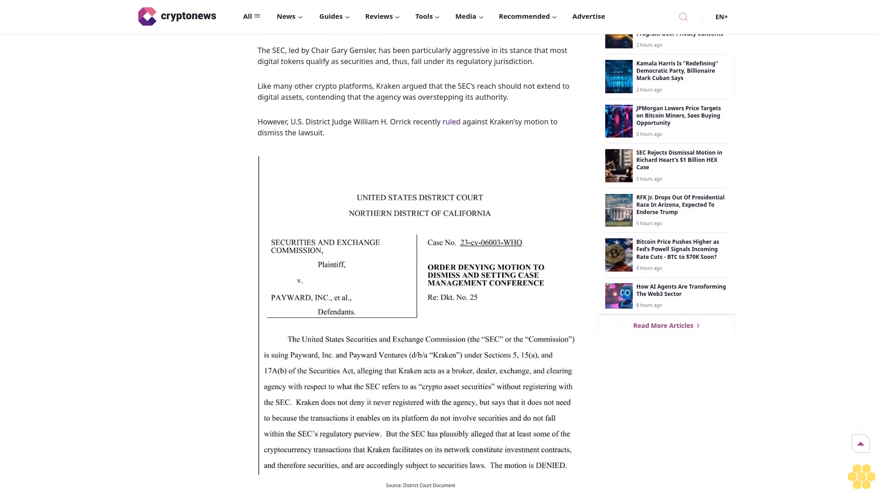
scroll(down, 3)
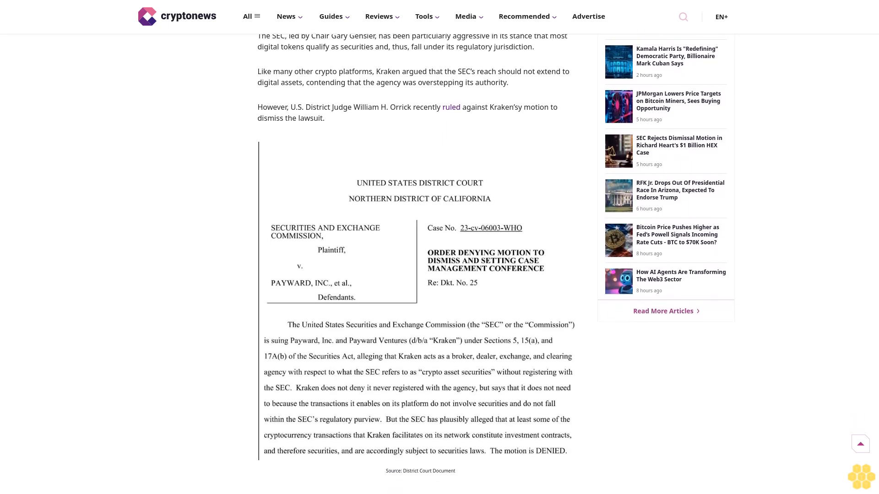
scroll(down, 3)
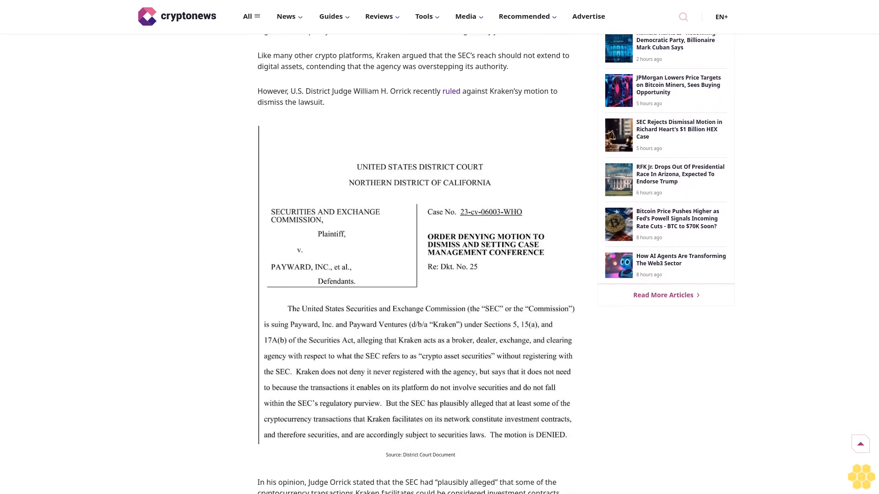
scroll(down, 3)
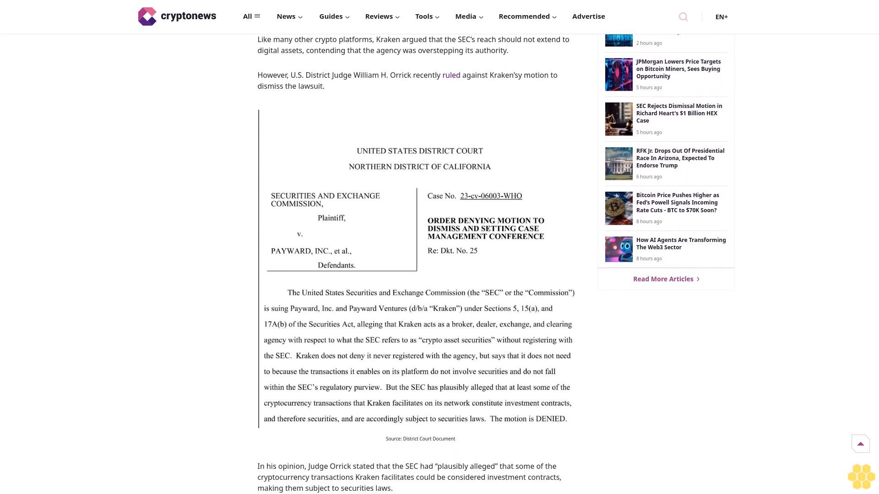
scroll(down, 3)
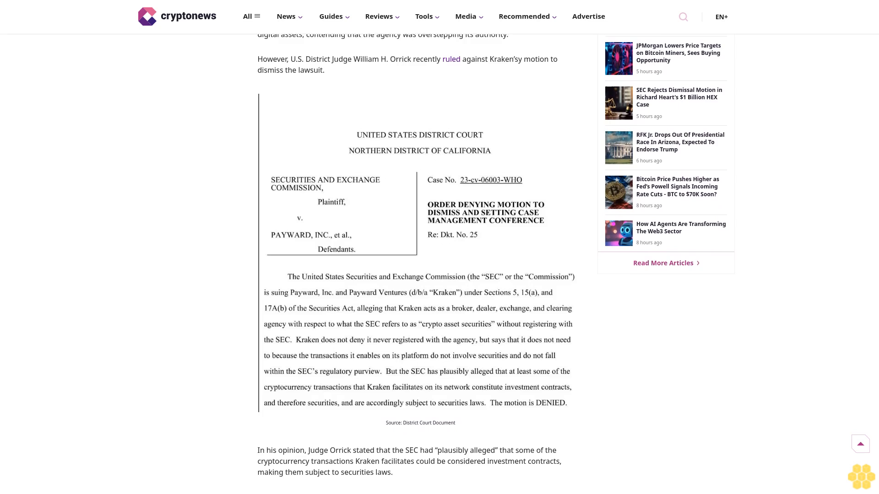
scroll(down, 3)
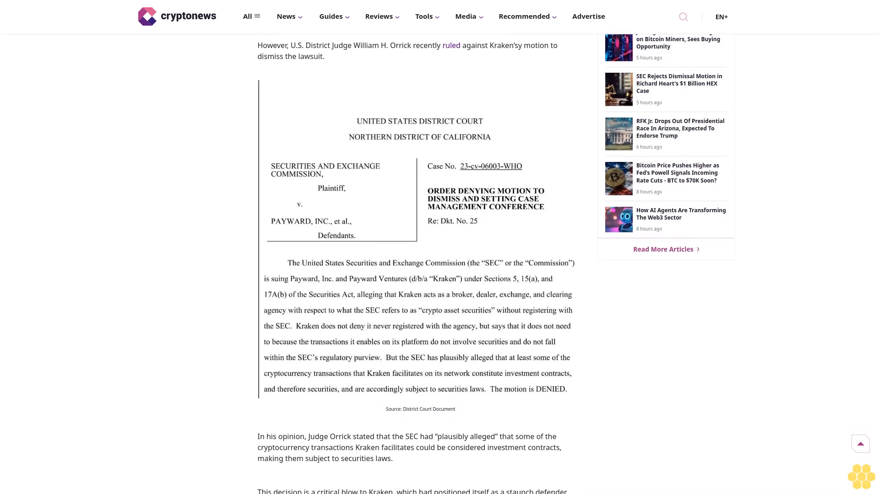
scroll(down, 3)
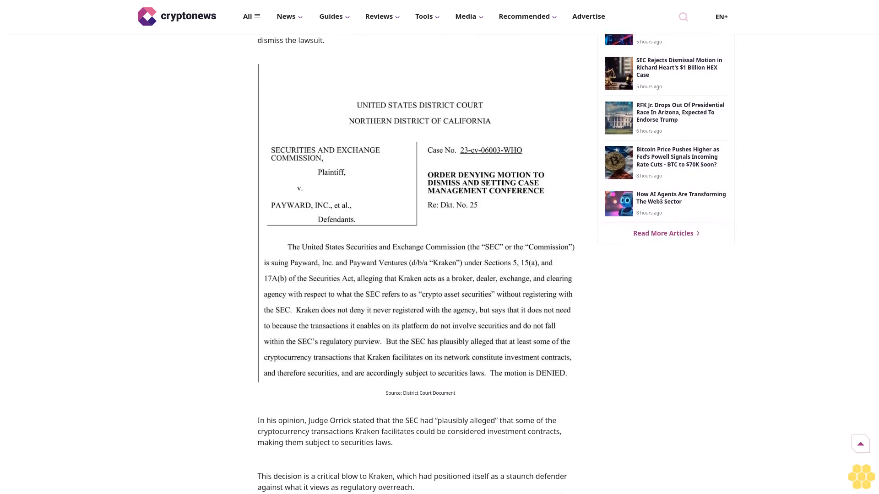
scroll(down, 3)
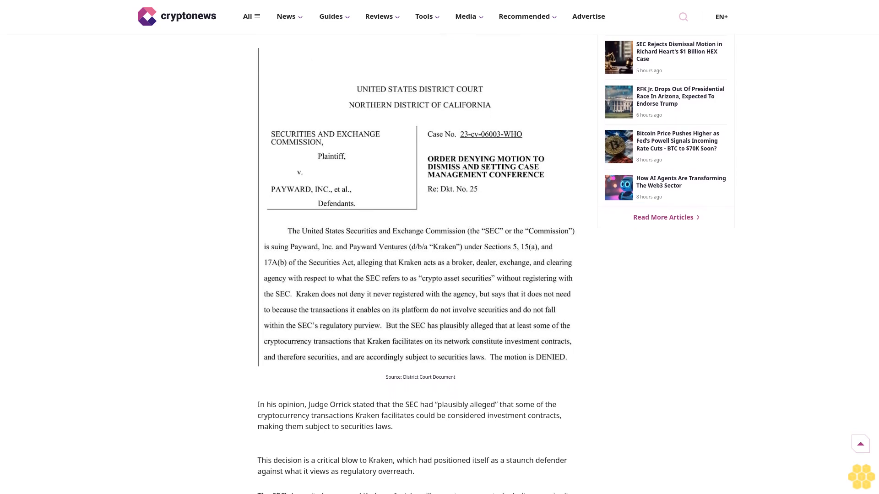
scroll(down, 3)
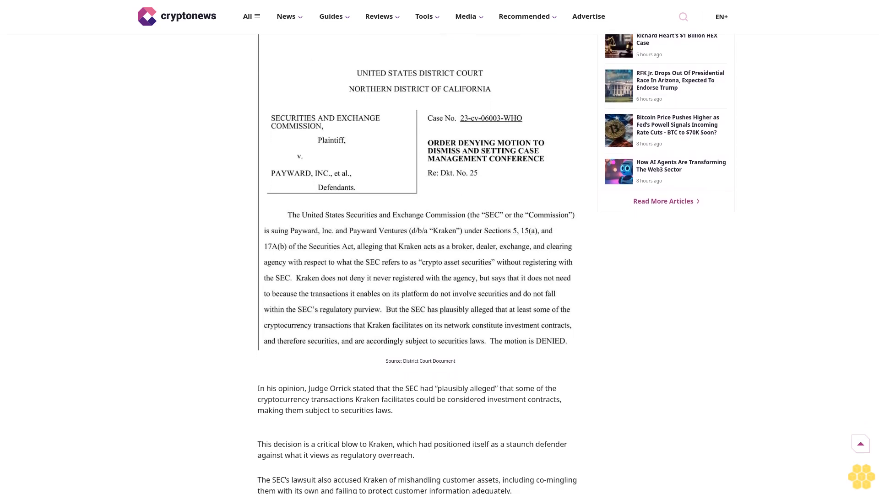
scroll(down, 3)
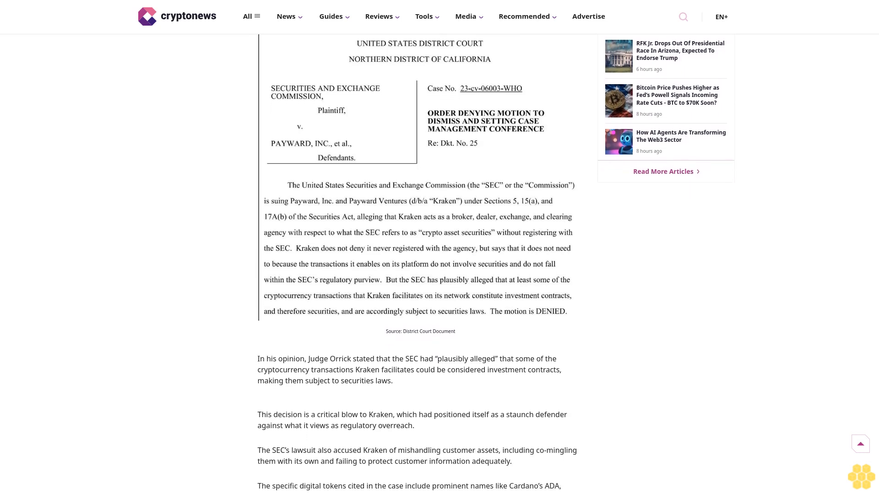
scroll(down, 3)
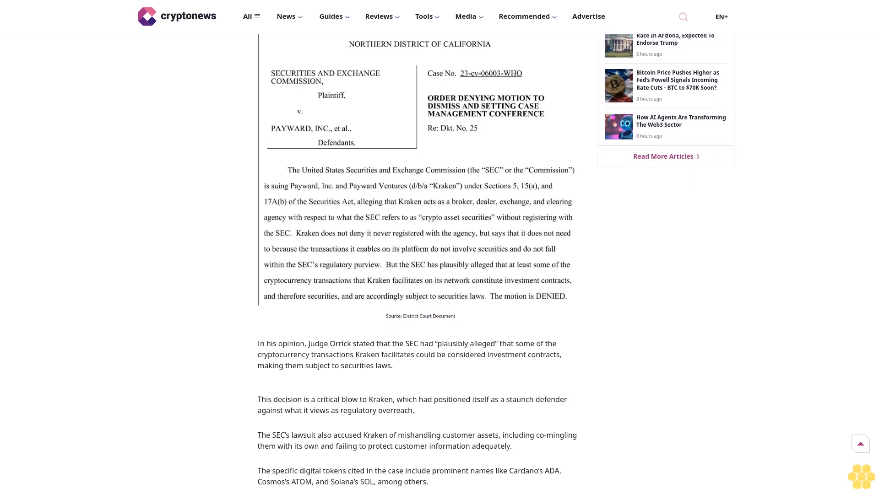
scroll(down, 3)
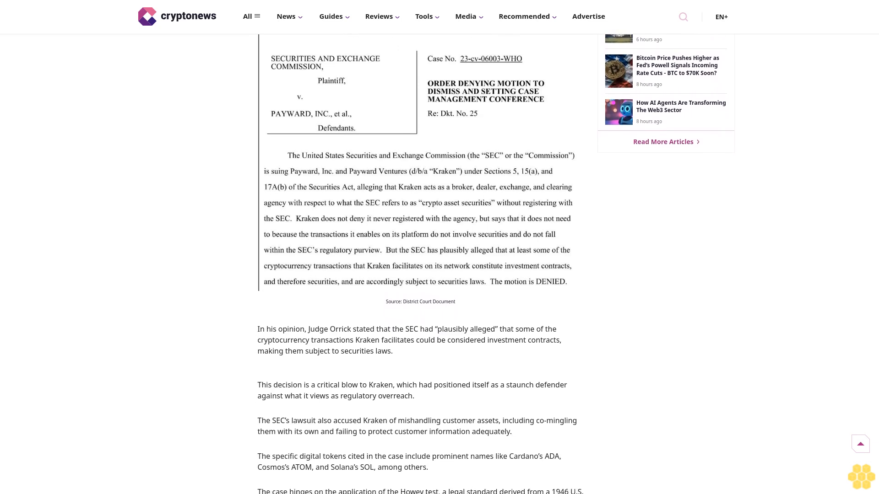
scroll(down, 3)
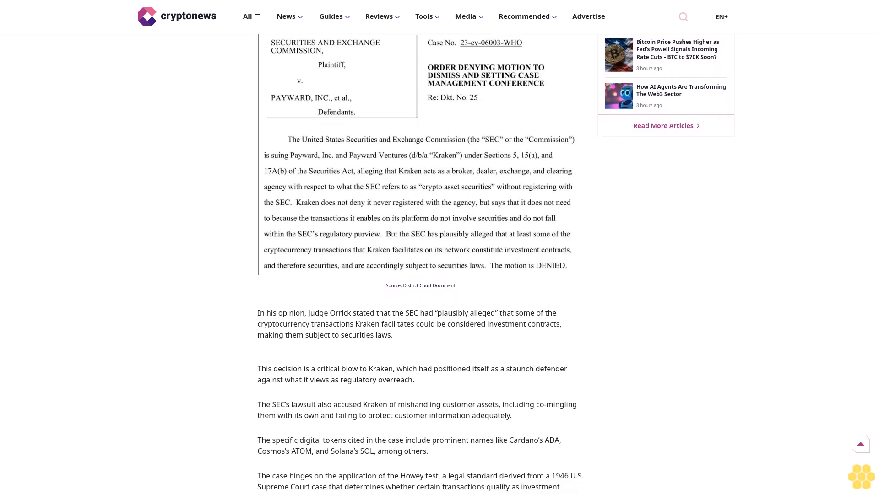
scroll(down, 3)
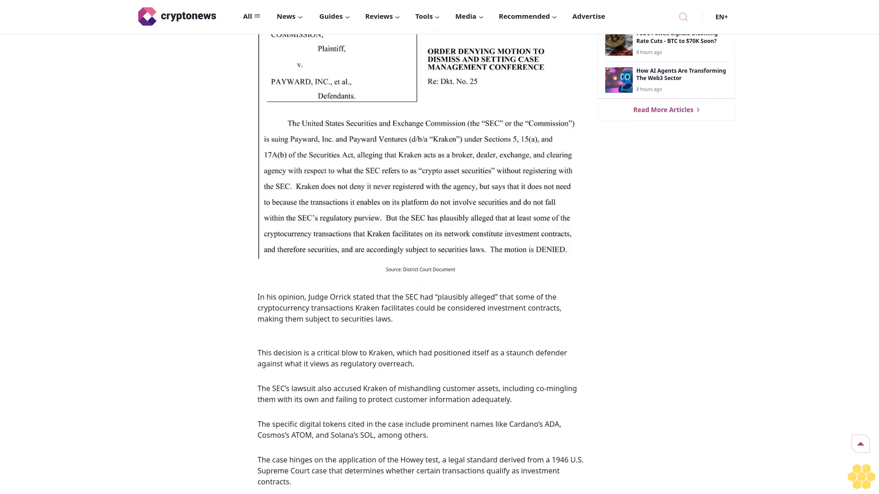
scroll(down, 3)
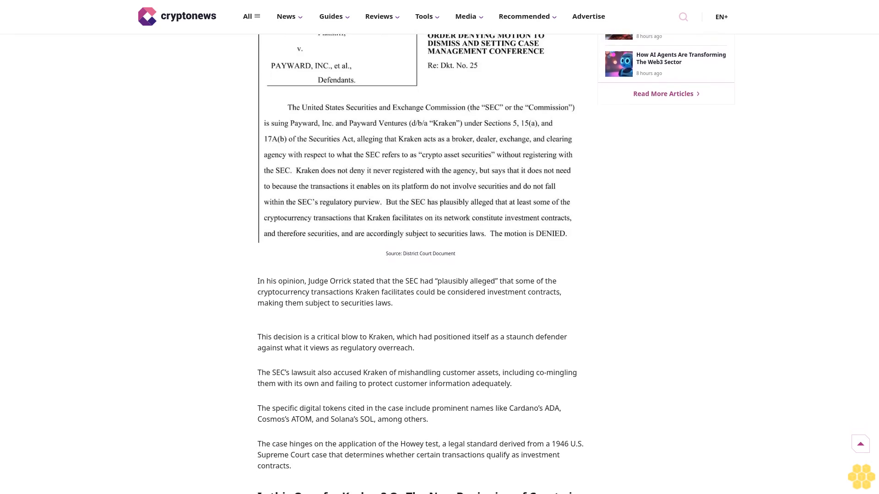
scroll(down, 3)
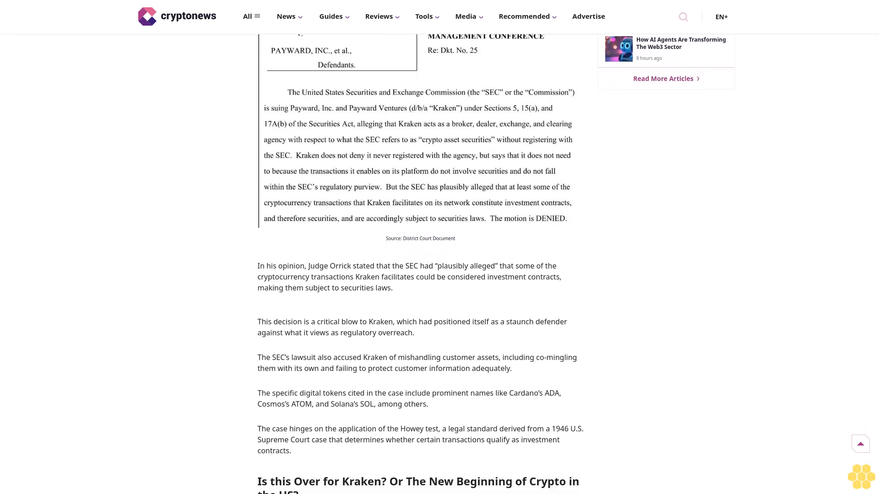
scroll(down, 3)
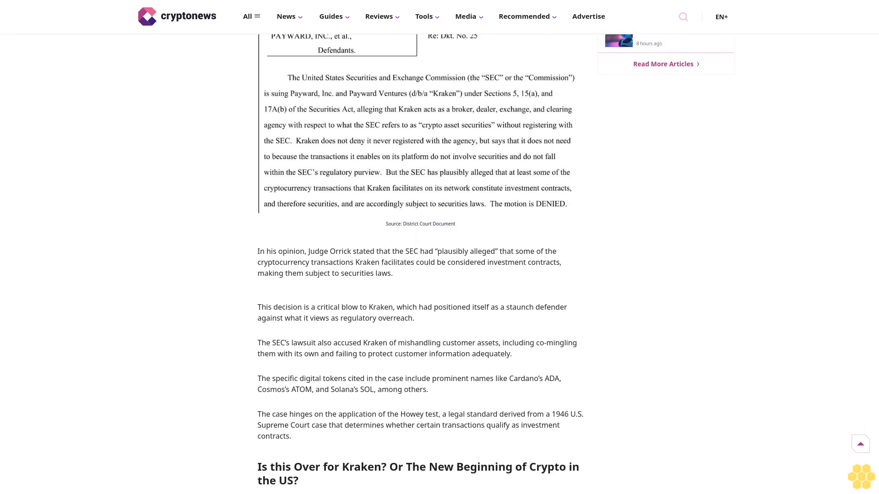
scroll(down, 3)
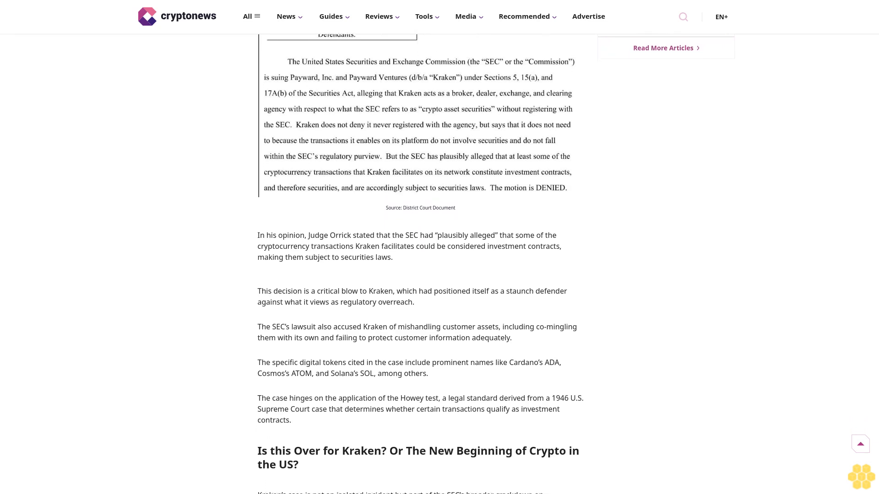
scroll(down, 3)
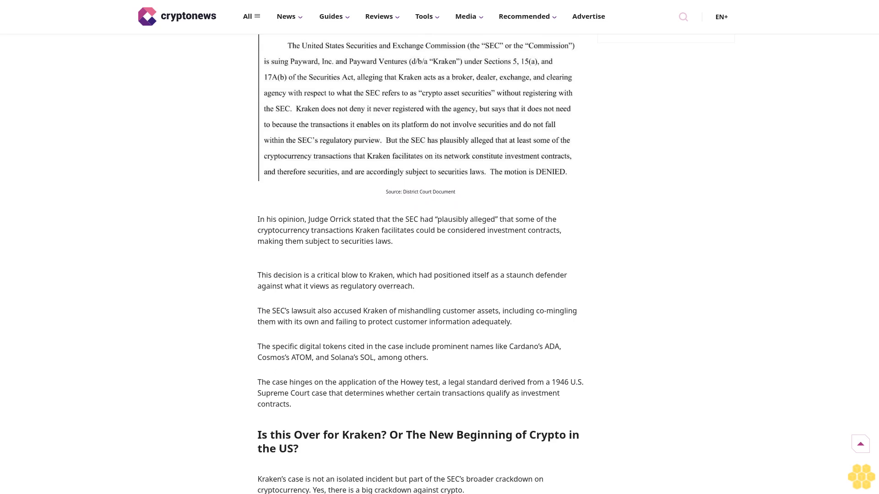
scroll(down, 3)
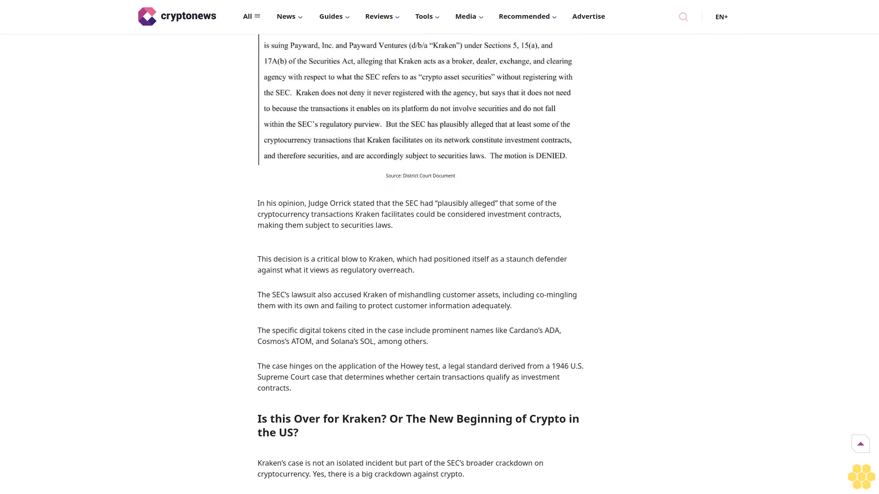
scroll(down, 3)
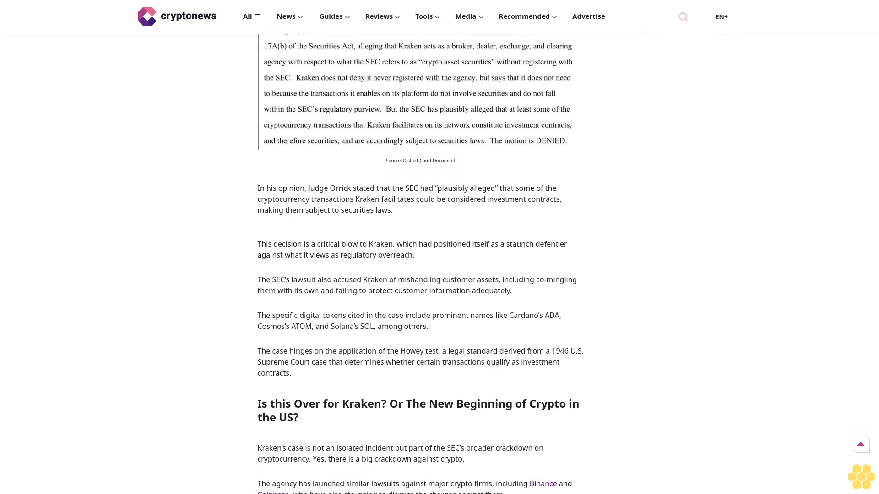
scroll(down, 3)
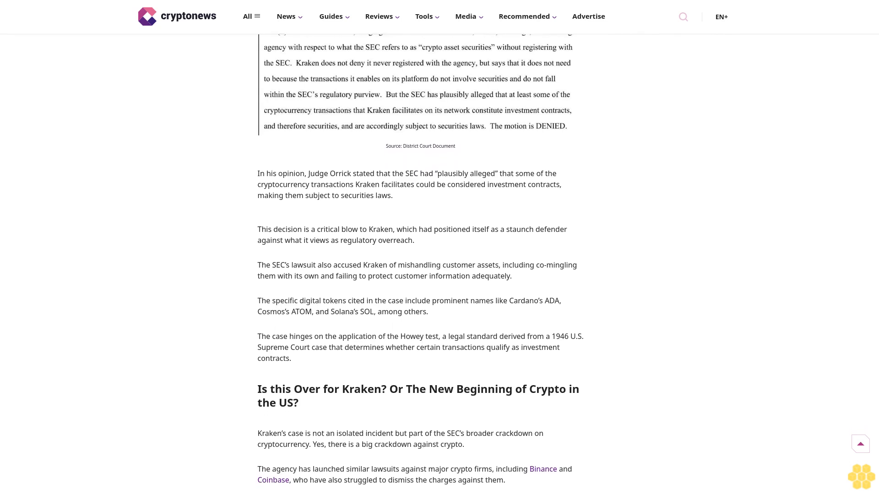
scroll(down, 3)
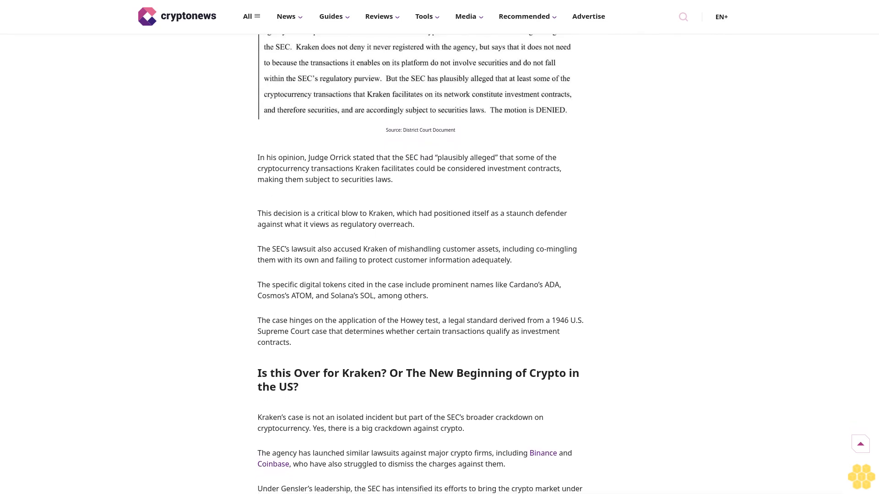
scroll(down, 3)
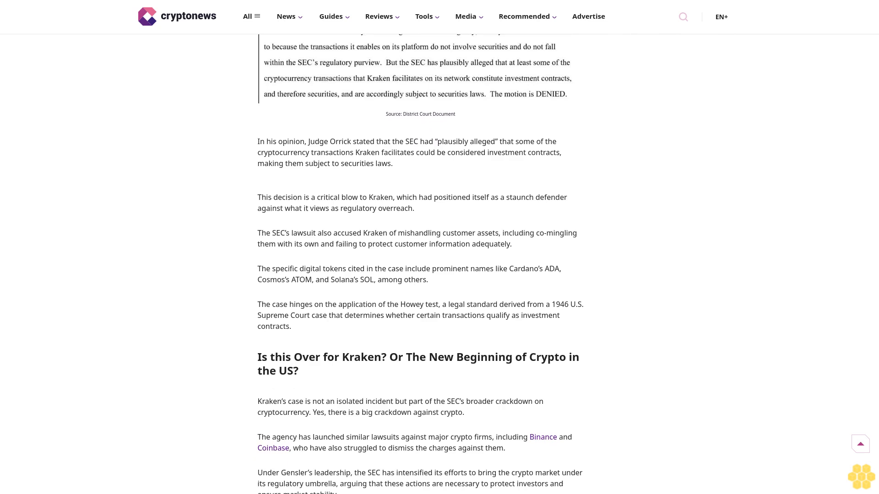
scroll(down, 3)
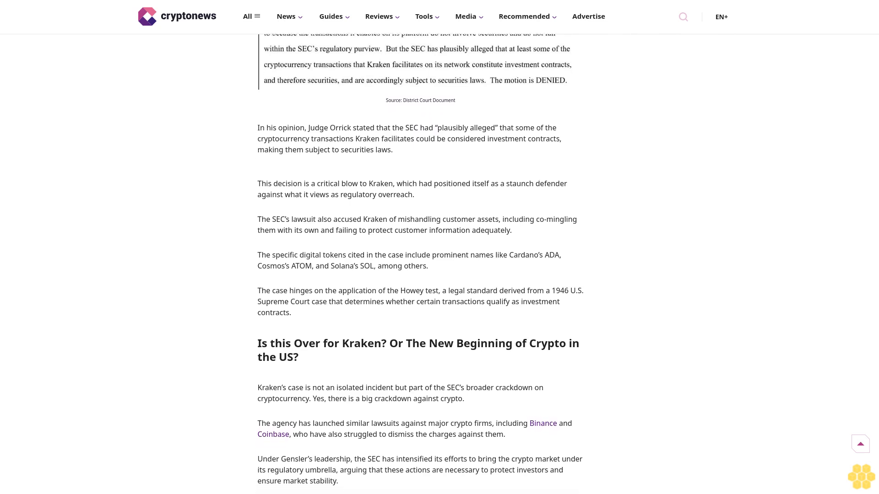
scroll(down, 3)
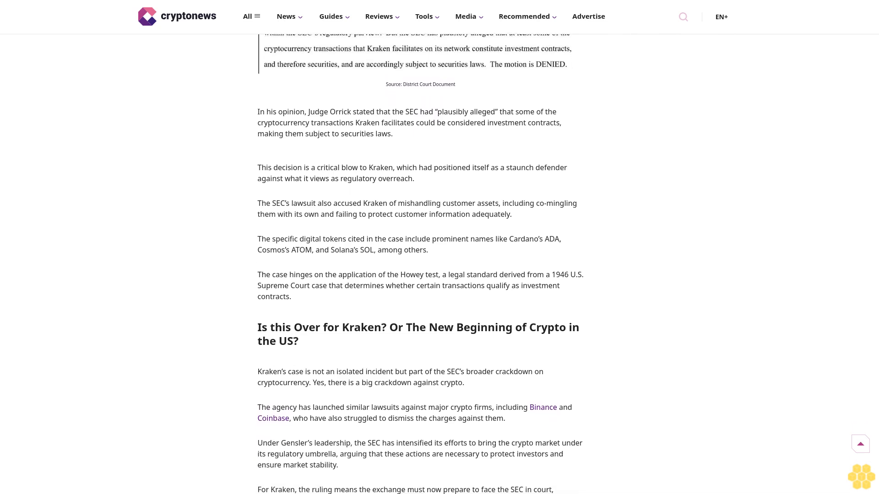
scroll(down, 3)
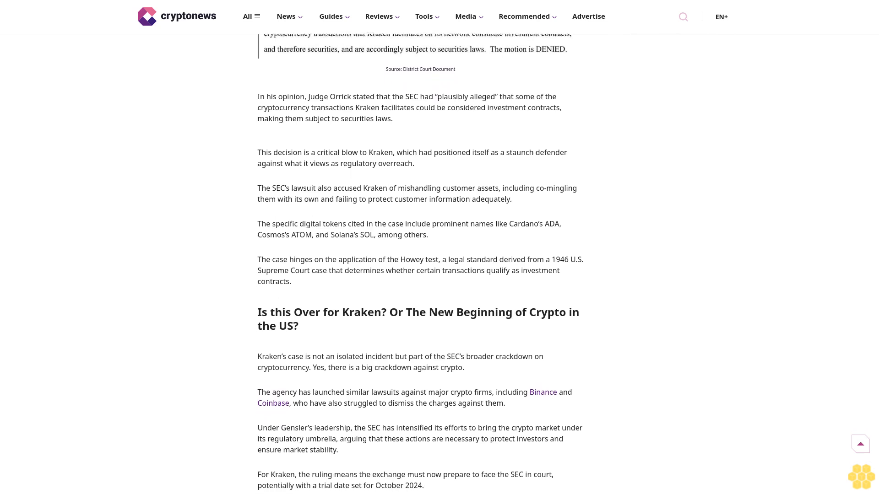
scroll(down, 3)
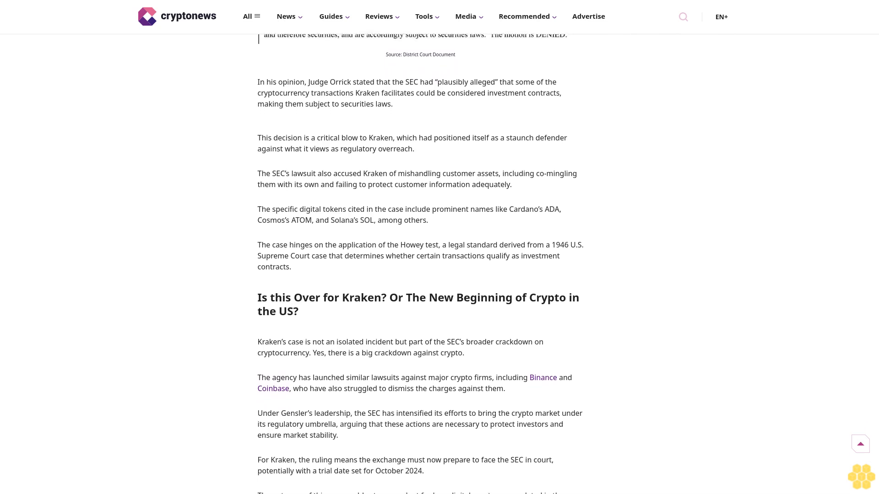
scroll(down, 3)
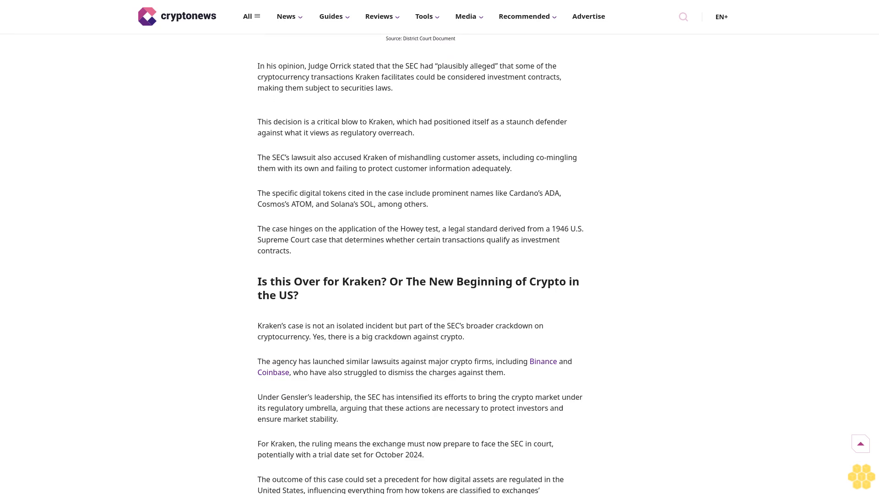
scroll(down, 3)
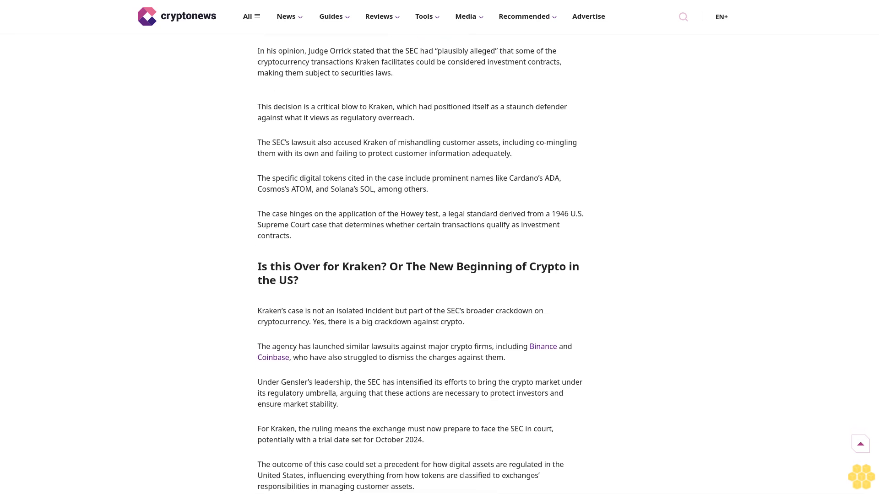
scroll(down, 3)
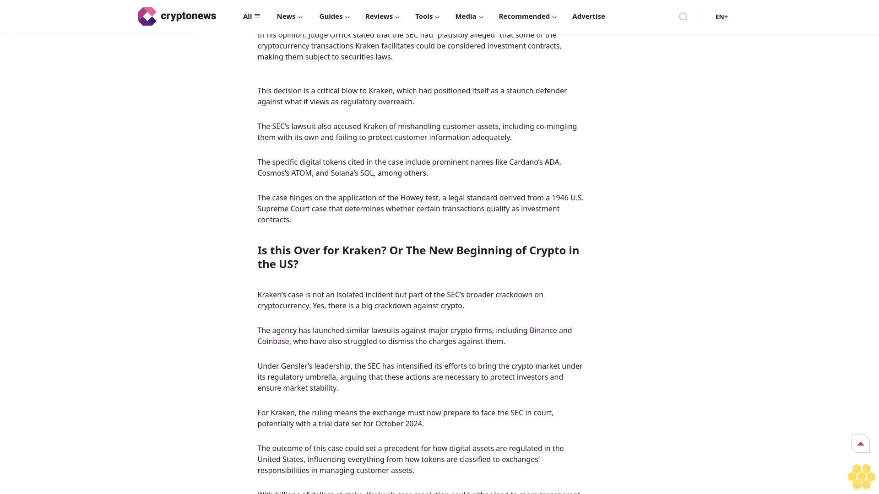
scroll(down, 3)
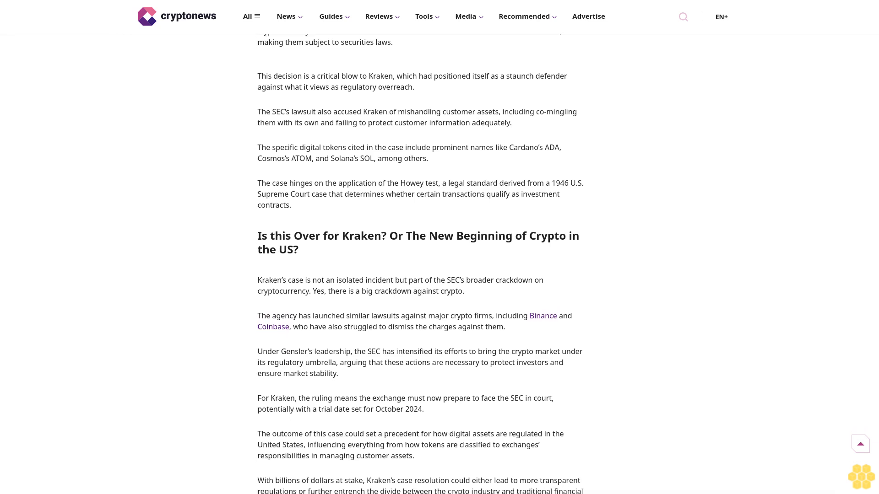
scroll(down, 3)
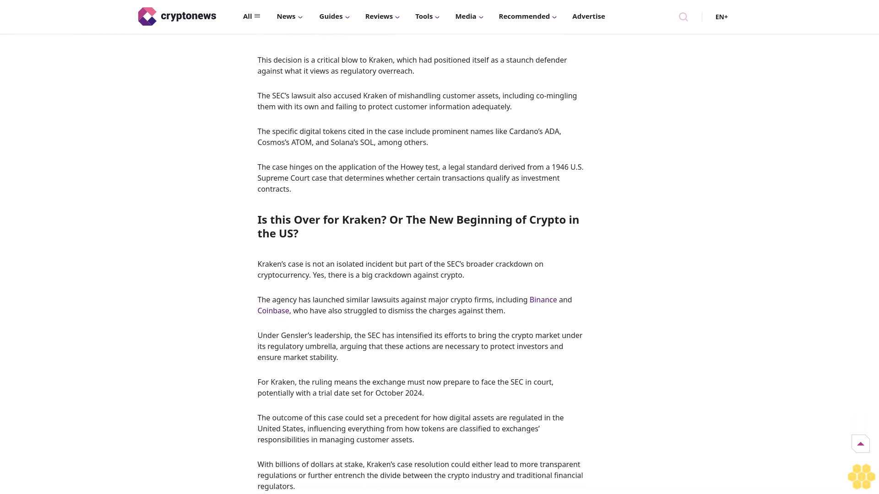
scroll(down, 3)
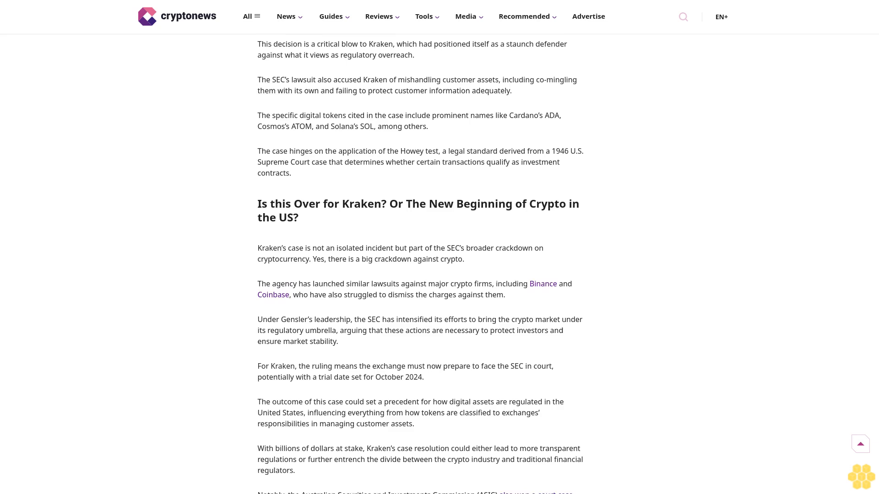
scroll(down, 3)
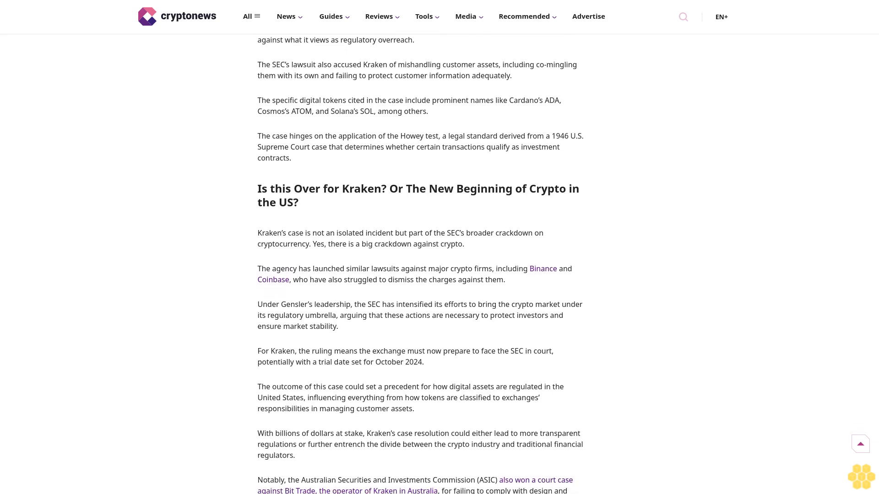
scroll(down, 3)
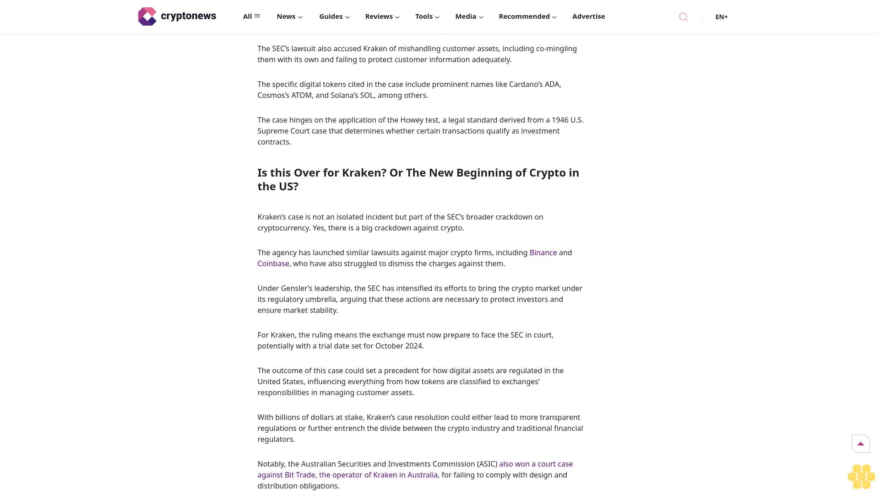
scroll(down, 3)
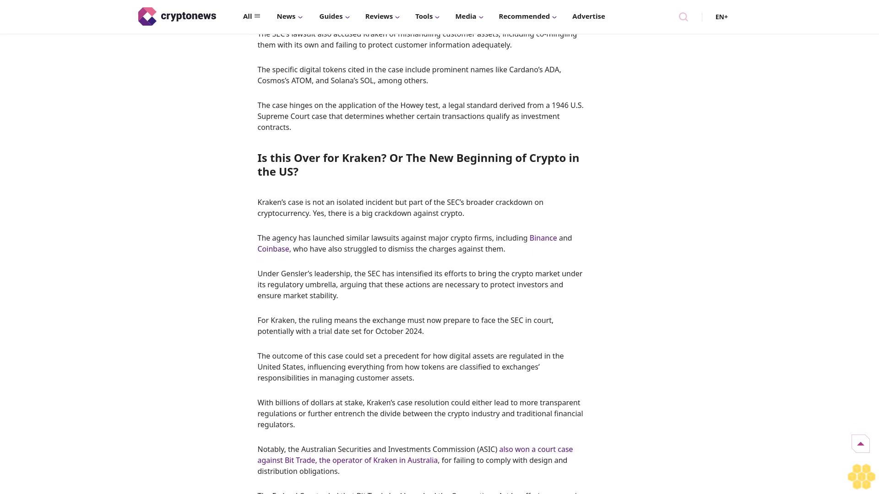
scroll(down, 3)
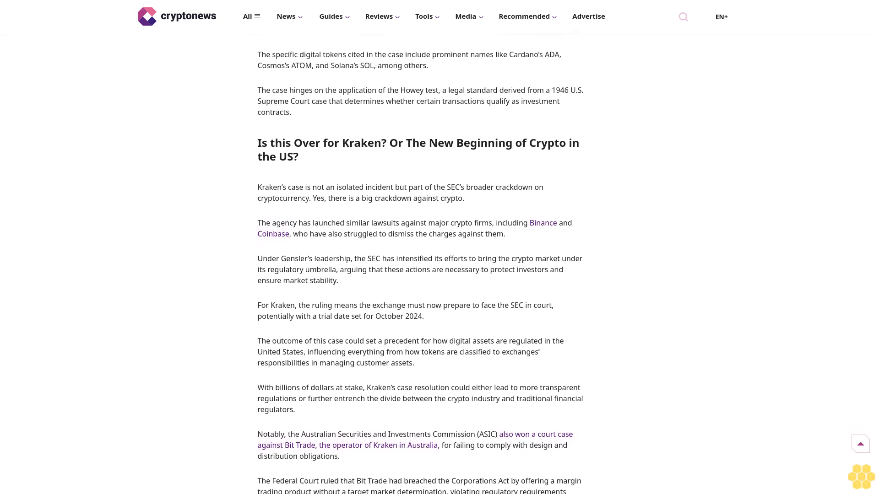
scroll(down, 3)
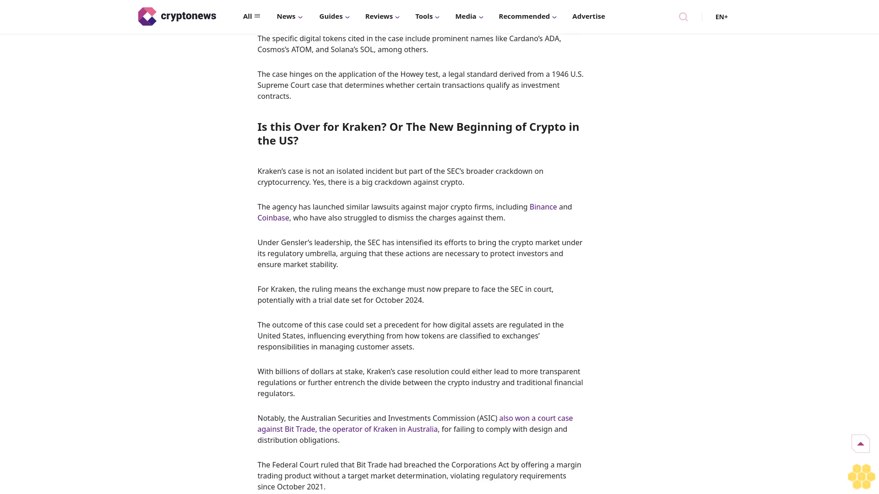
scroll(down, 3)
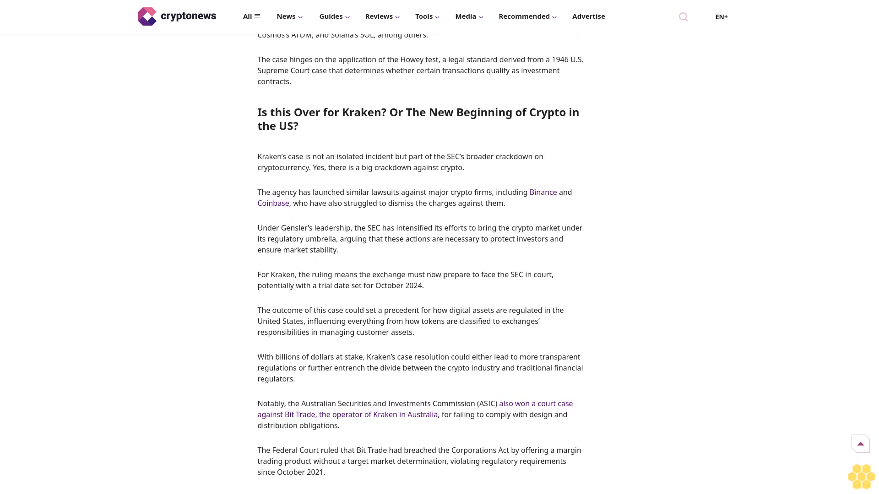
scroll(down, 3)
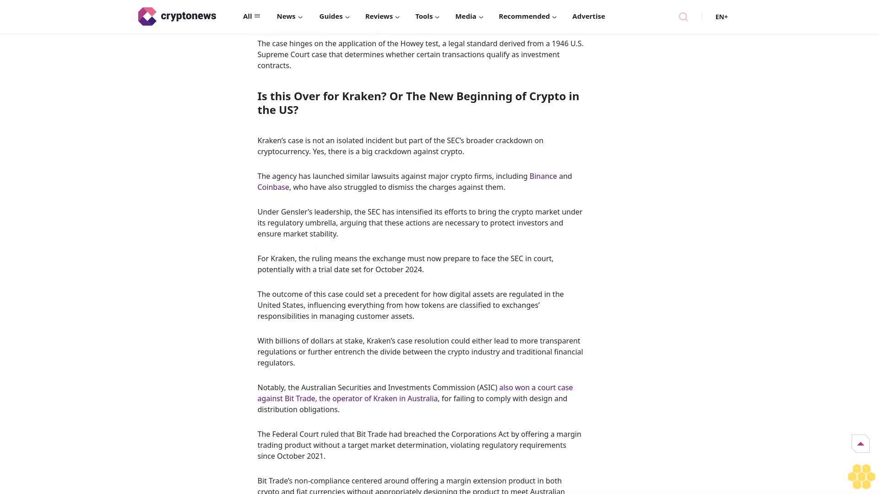
scroll(down, 3)
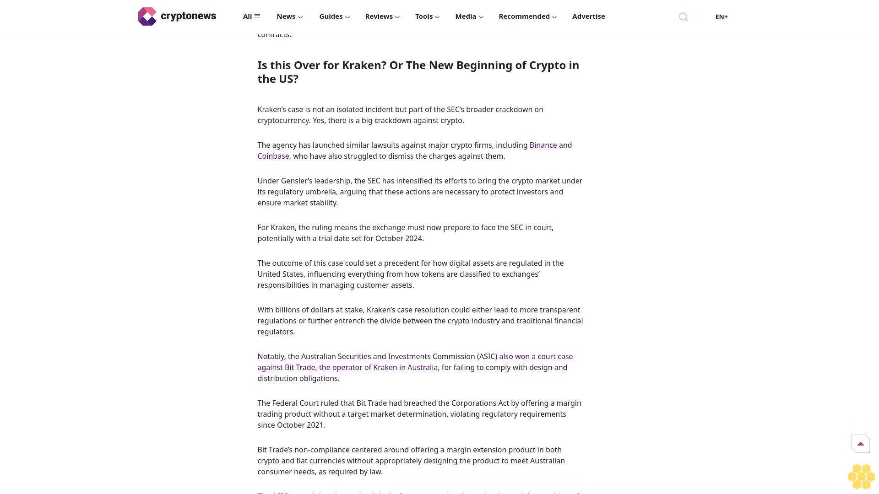
scroll(down, 3)
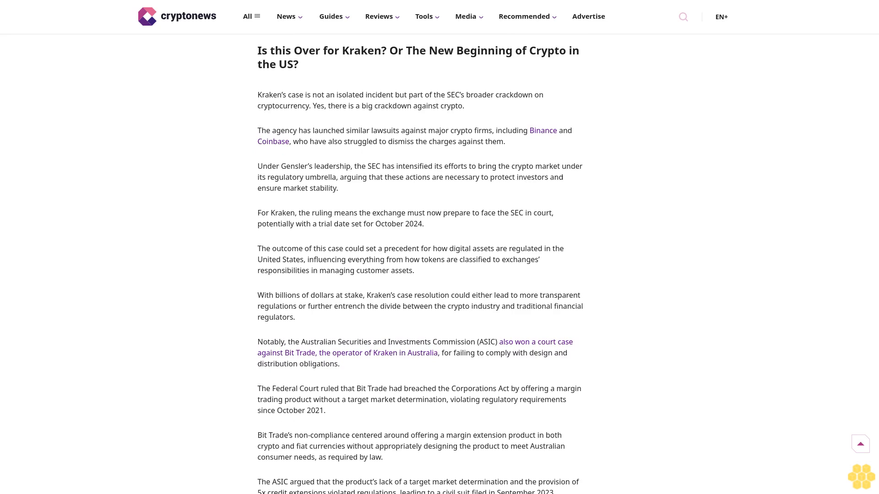
scroll(down, 3)
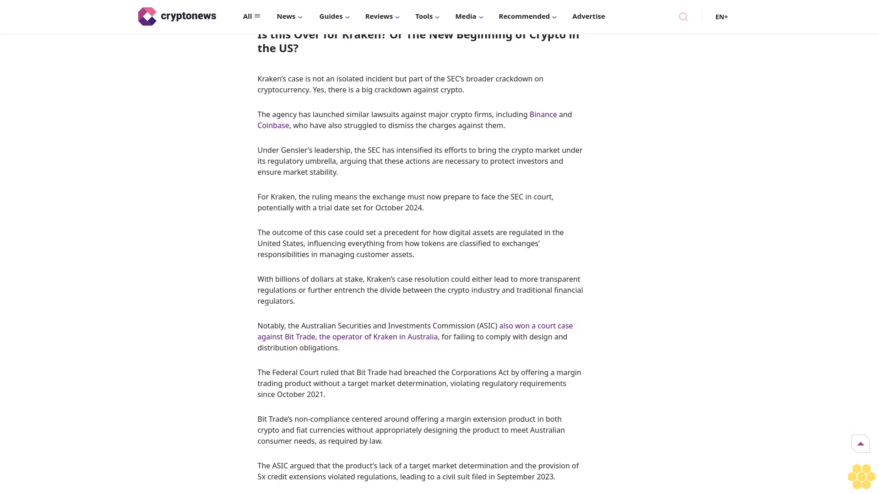
scroll(down, 3)
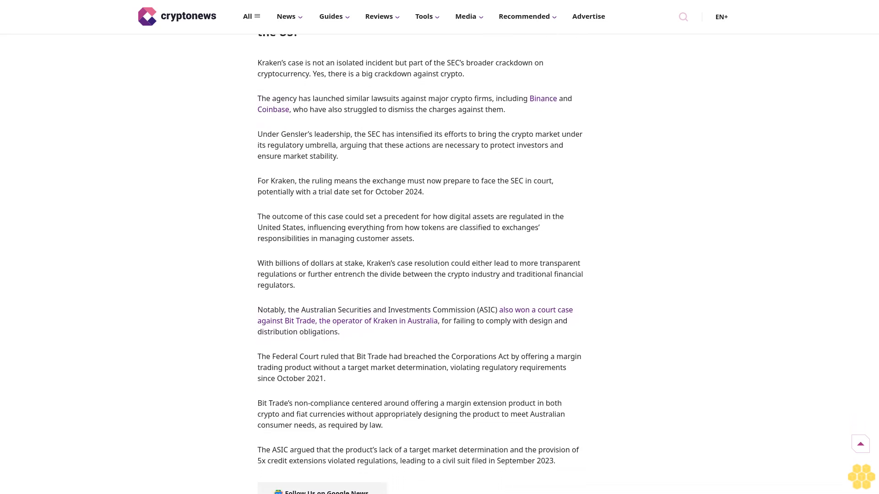
scroll(down, 3)
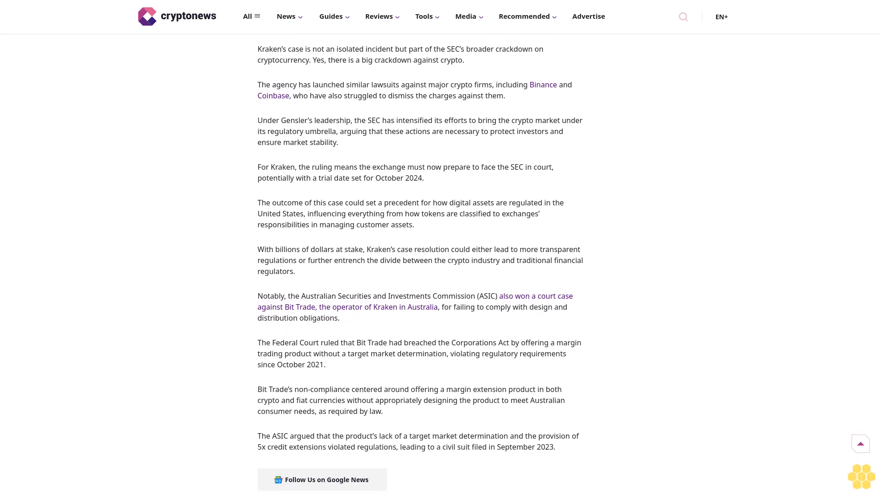
scroll(down, 3)
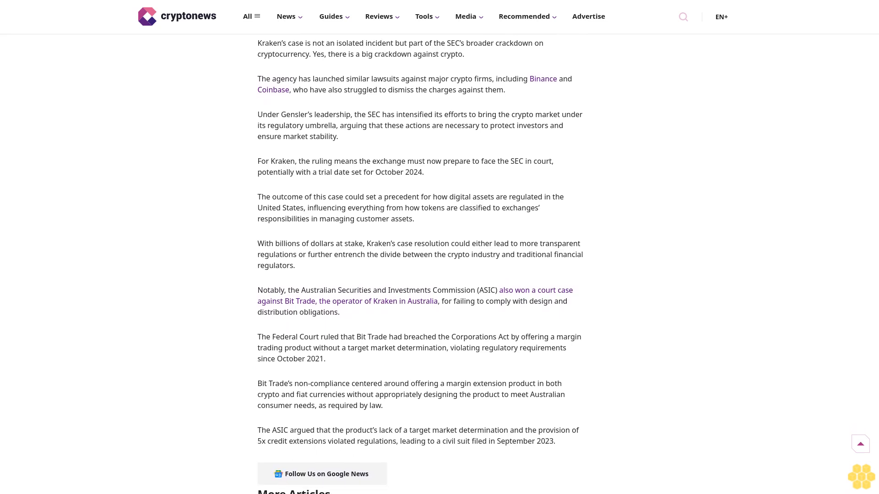